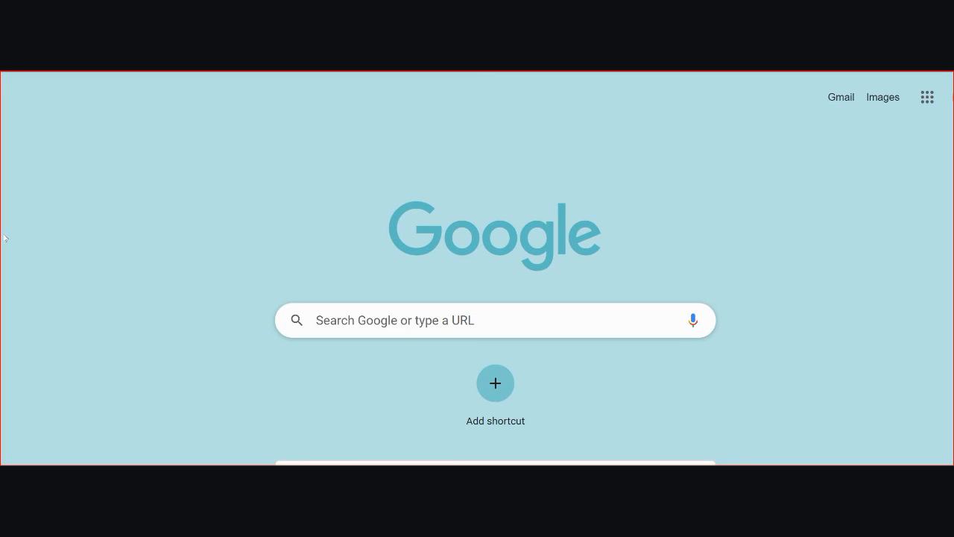
pyautogui.moveTo(126, 191)
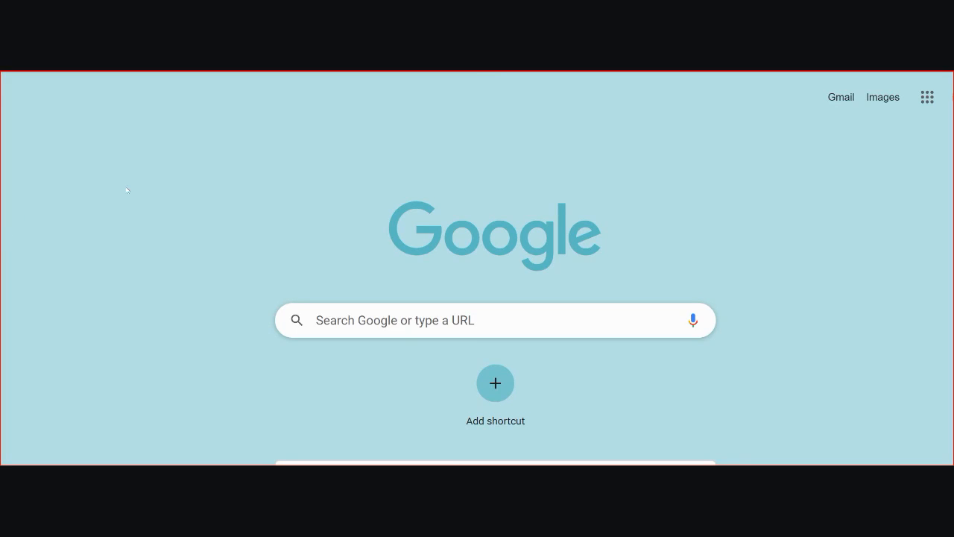
# Step: Search Google for 'current restaurant trends 2022' and scroll down to the Forbes result
pyautogui.write('current restaurant trends 2022')
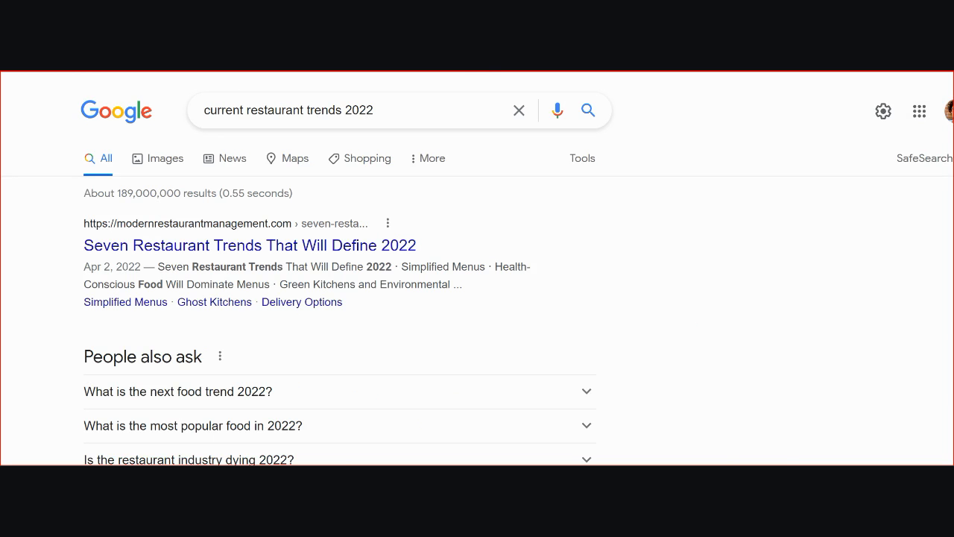
pyautogui.scroll(-3)
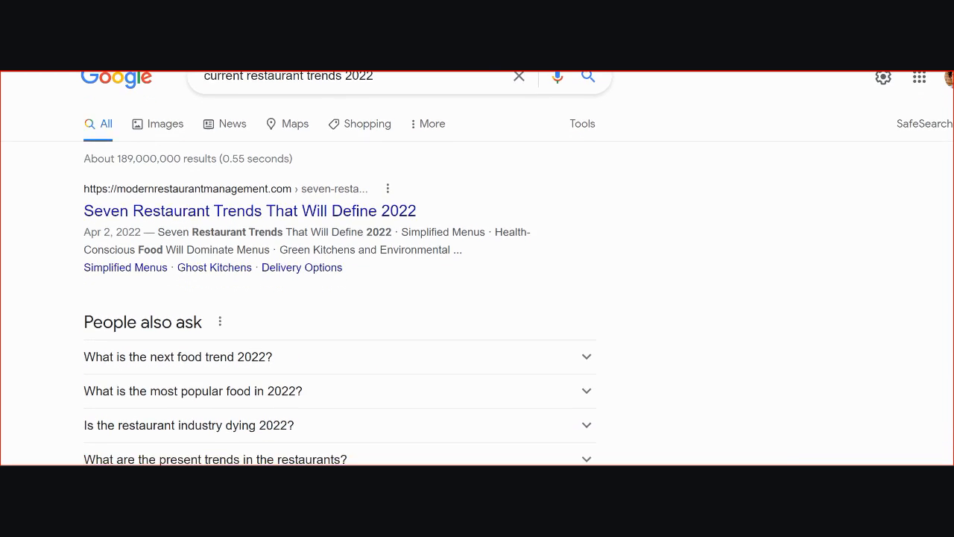
pyautogui.scroll(-3)
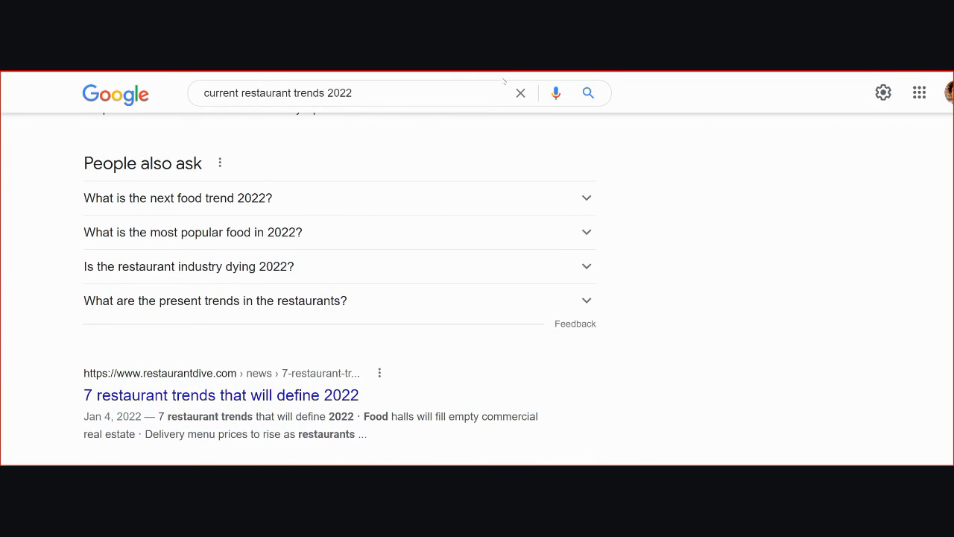
pyautogui.scroll(-3)
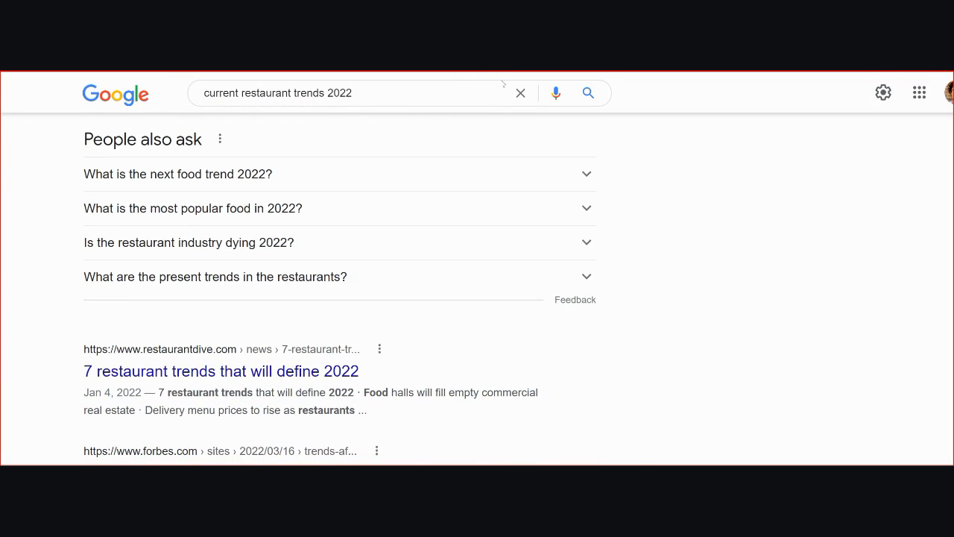
pyautogui.scroll(-3)
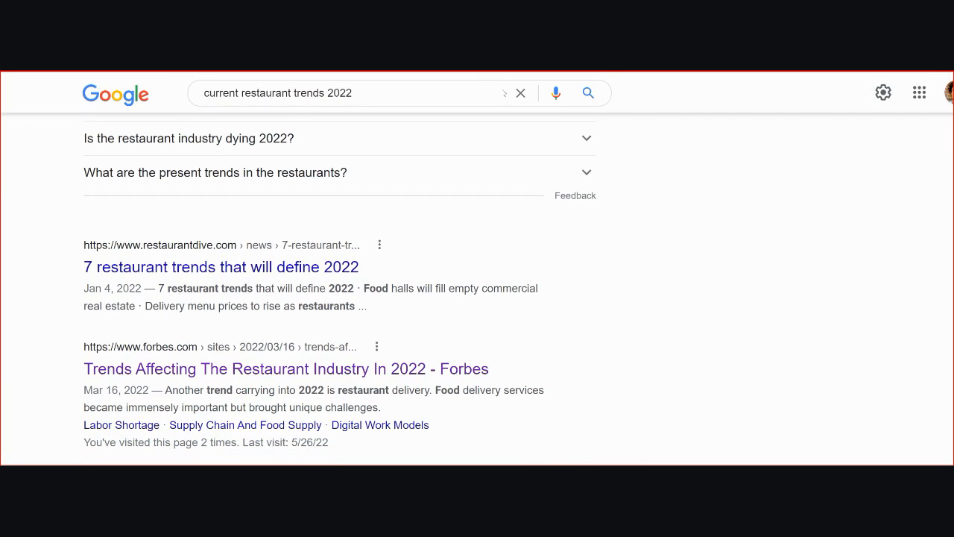
pyautogui.scroll(-3)
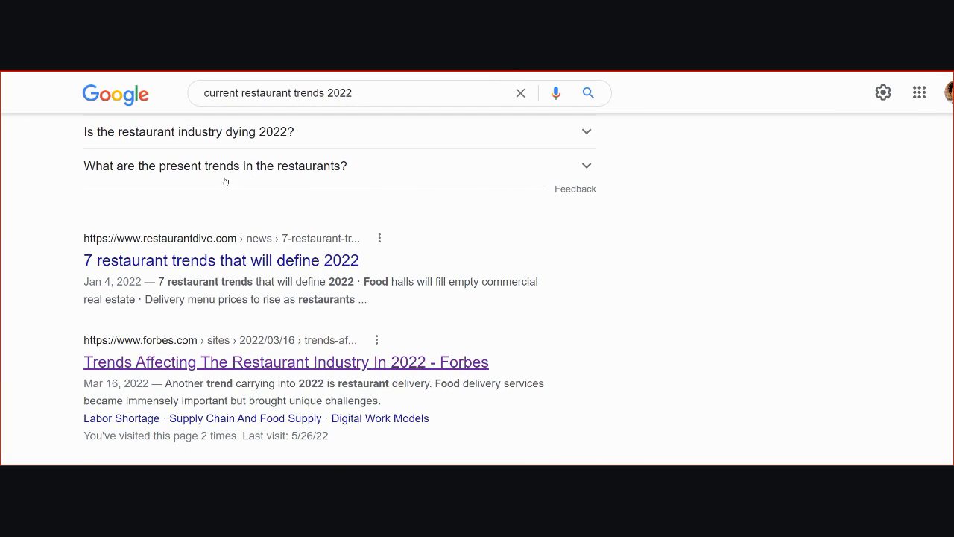
pyautogui.moveTo(212, 182)
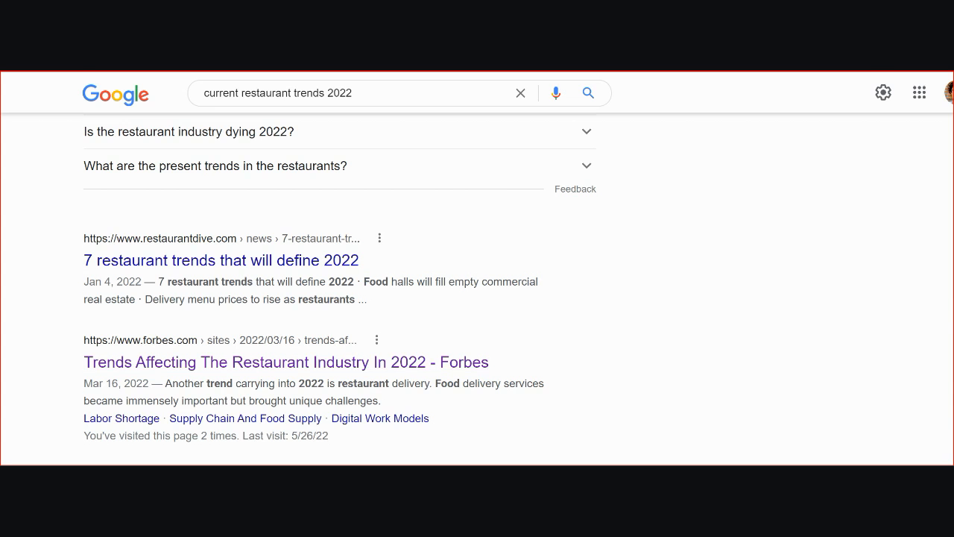
# Step: Open the Forbes 'Trends Affecting The Restaurant Industry In 2022' article and close the pop-up video ad
pyautogui.click(286, 363)
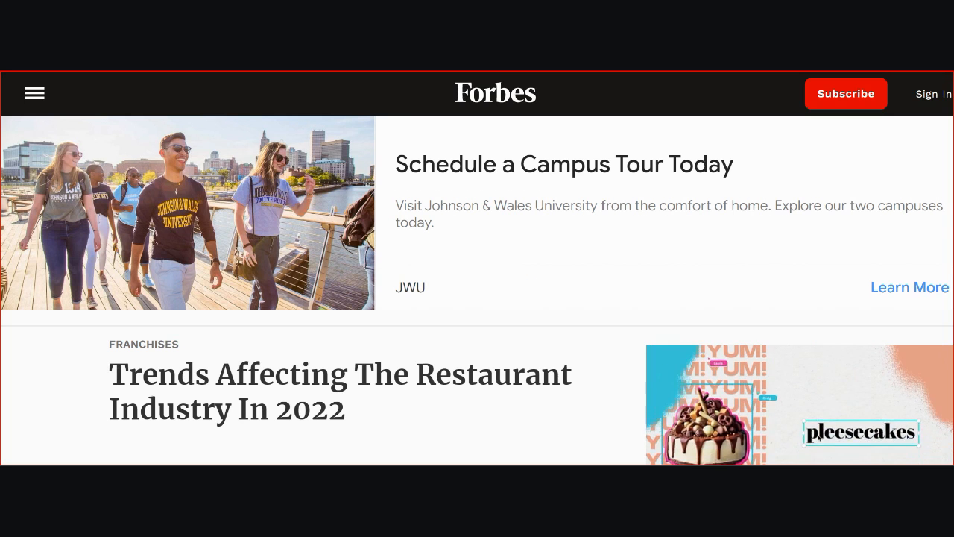
pyautogui.scroll(-3)
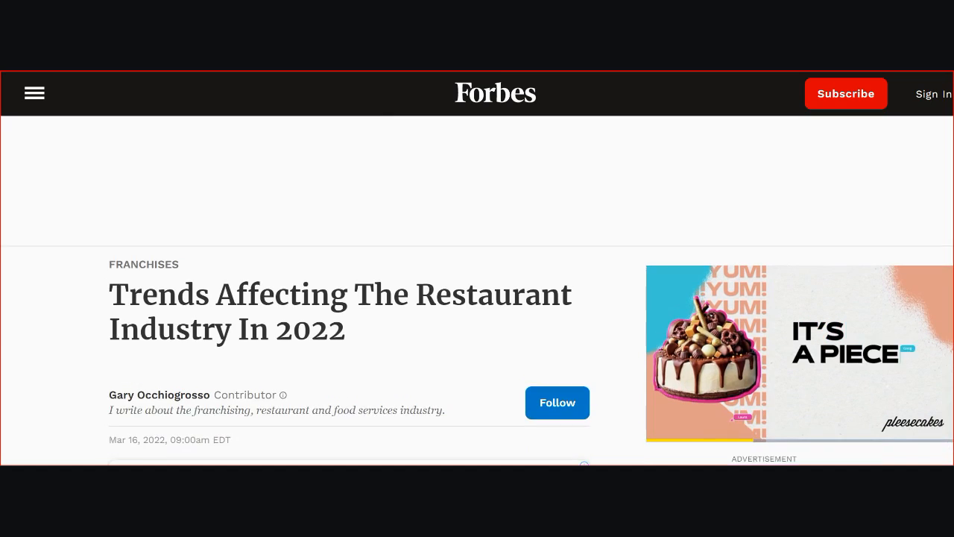
pyautogui.scroll(-3)
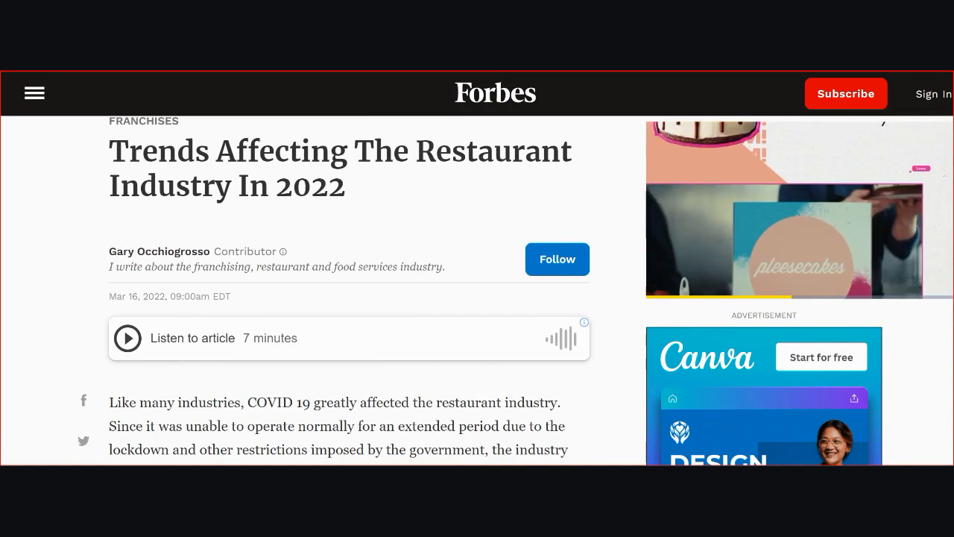
pyautogui.scroll(-3)
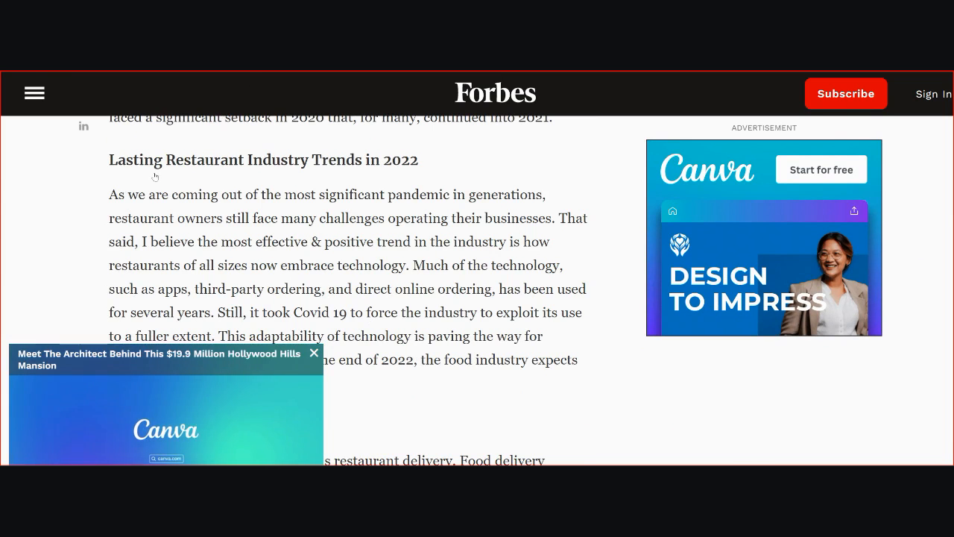
pyautogui.click(313, 352)
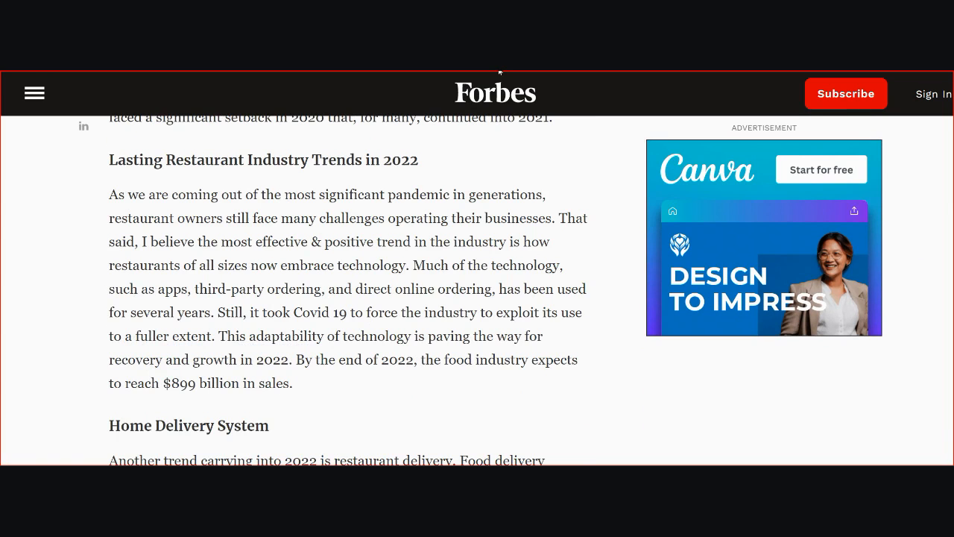